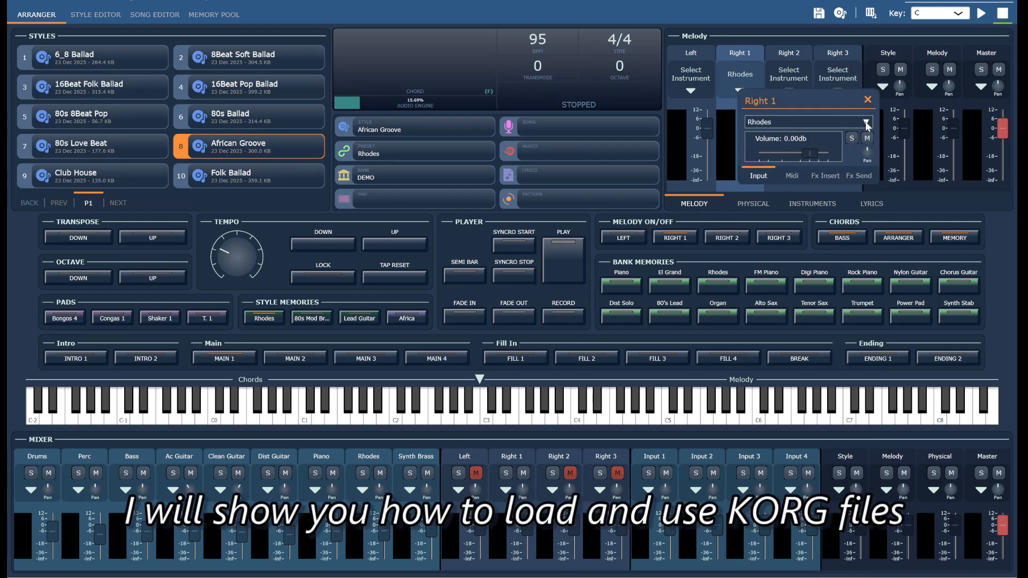
- Load the Right 1 Rhodes part into the Native > Sampler editor
{"action": "left_click", "coordinate": [865, 122]}
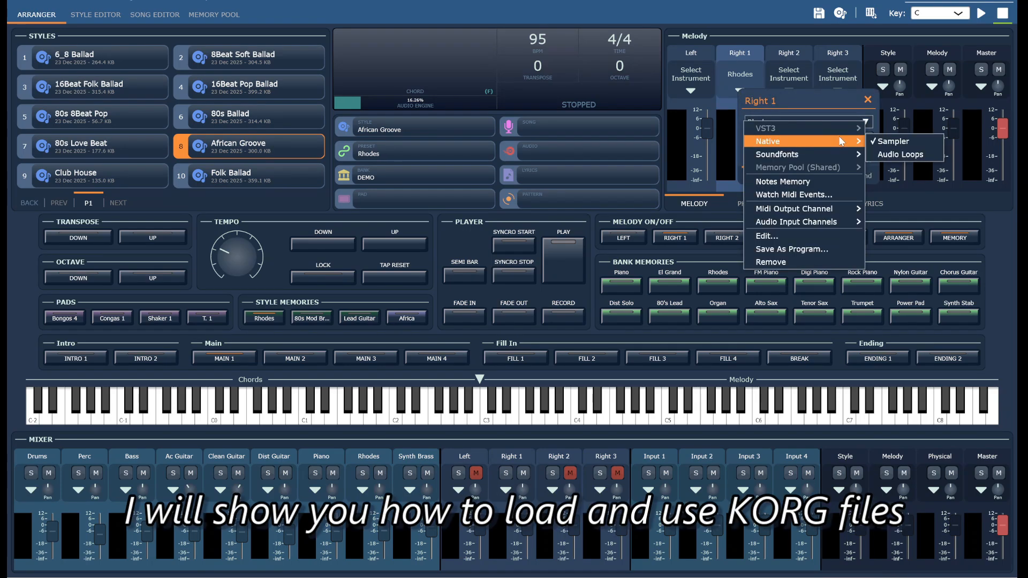
{"action": "left_click", "coordinate": [892, 142]}
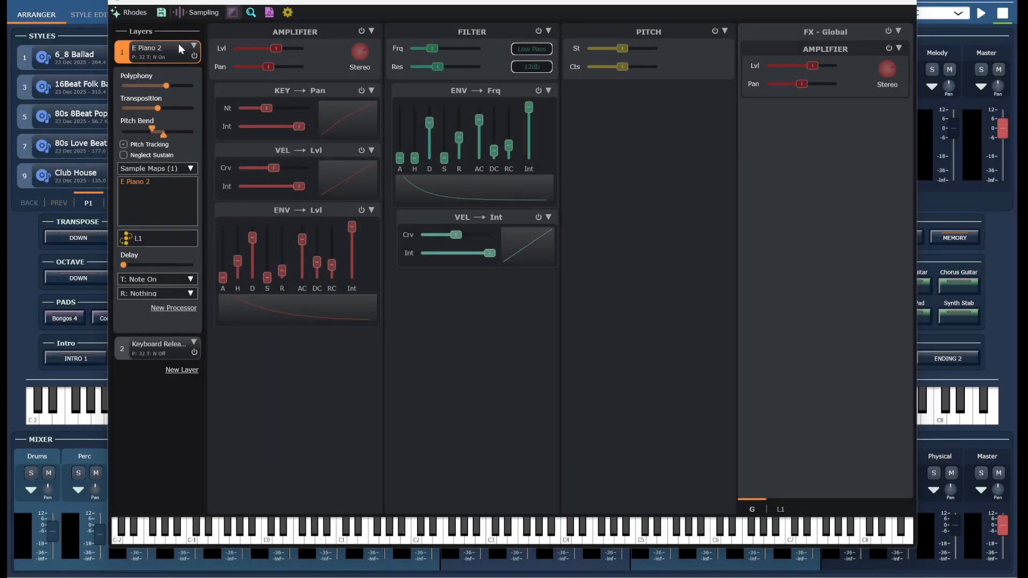
- Browse the instrument library's folder actions and the rumen user folder, then return to the arranger
{"action": "left_click", "coordinate": [135, 12]}
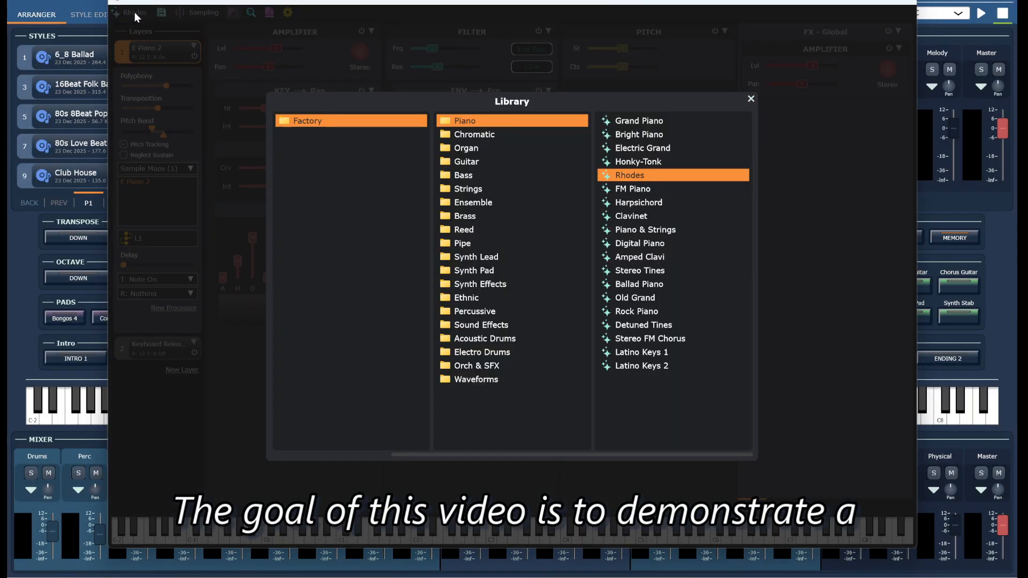
{"action": "mouse_move", "coordinate": [652, 367]}
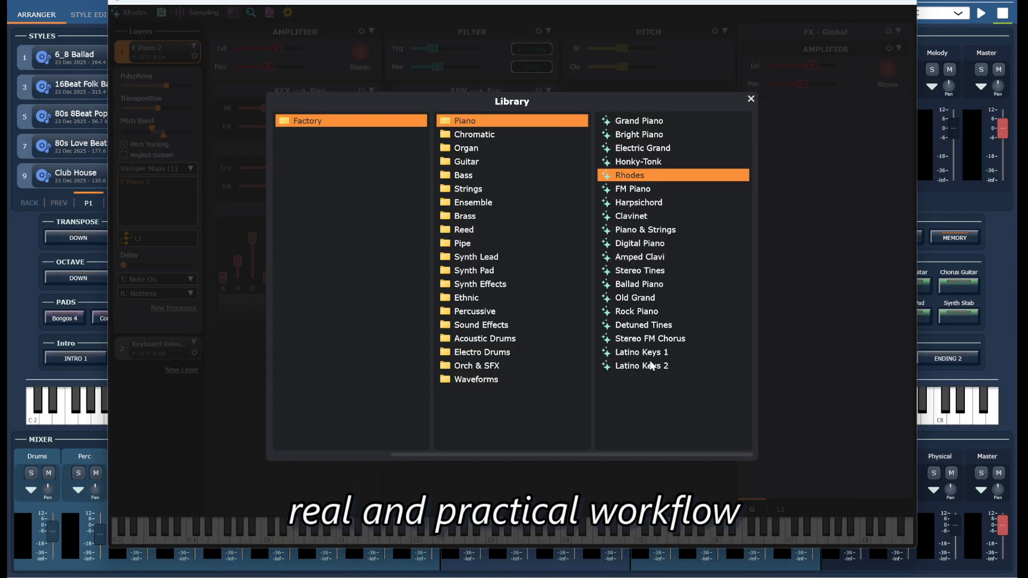
{"action": "right_click", "coordinate": [322, 121]}
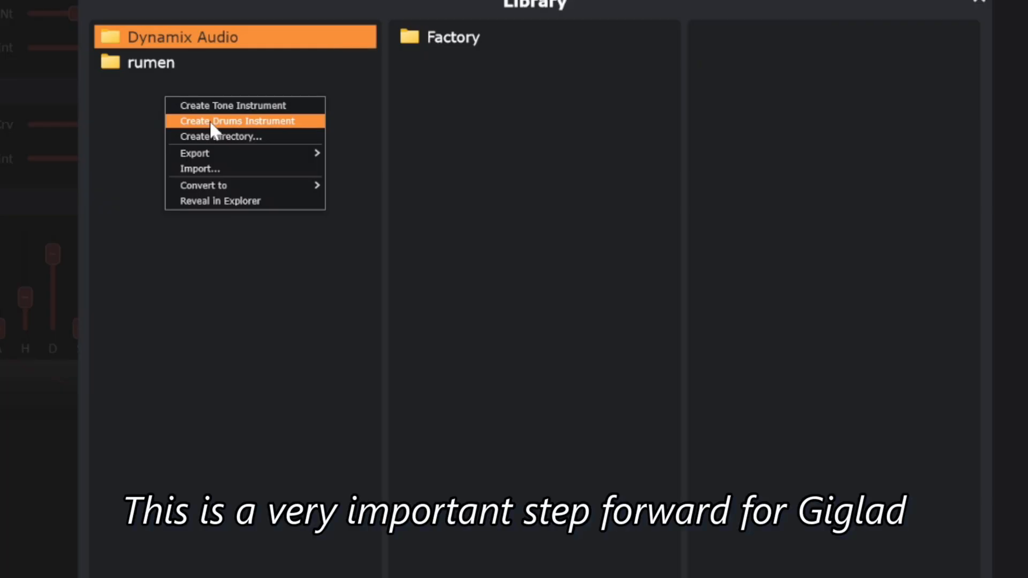
{"action": "left_click", "coordinate": [151, 63]}
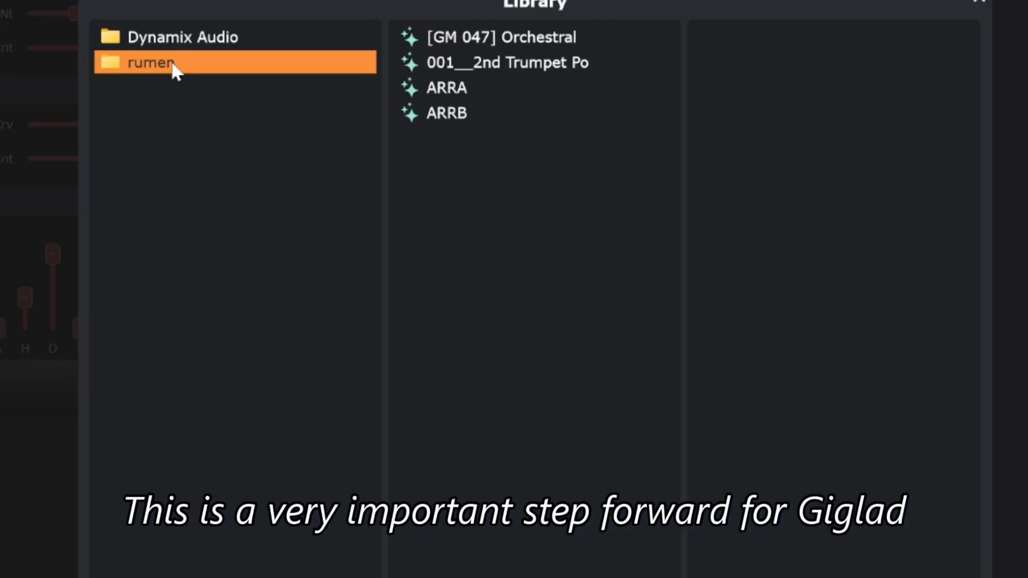
{"action": "left_click", "coordinate": [183, 36]}
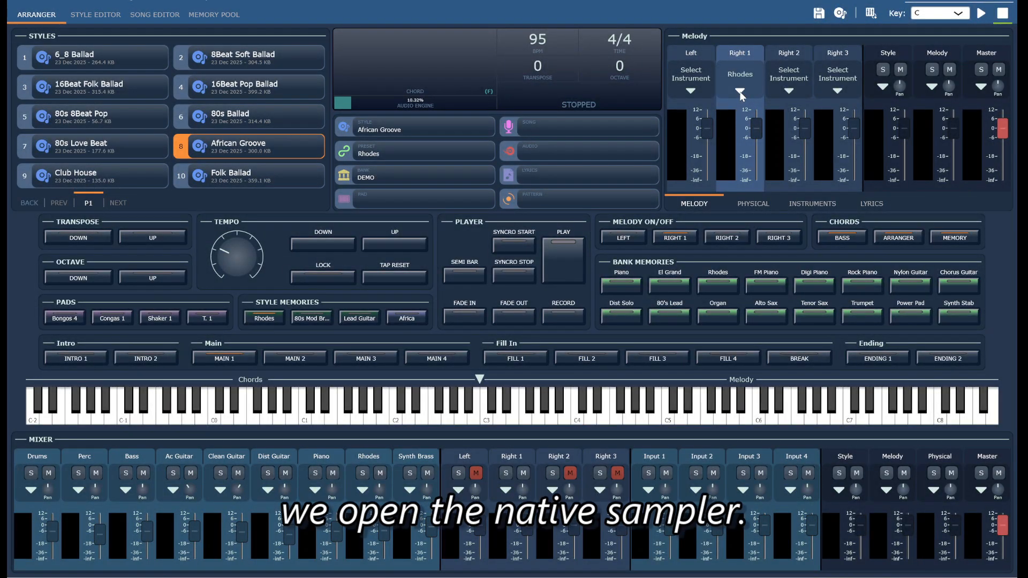
- Show the Right 1 part settings with its instrument source choices listed
{"action": "left_click", "coordinate": [740, 94]}
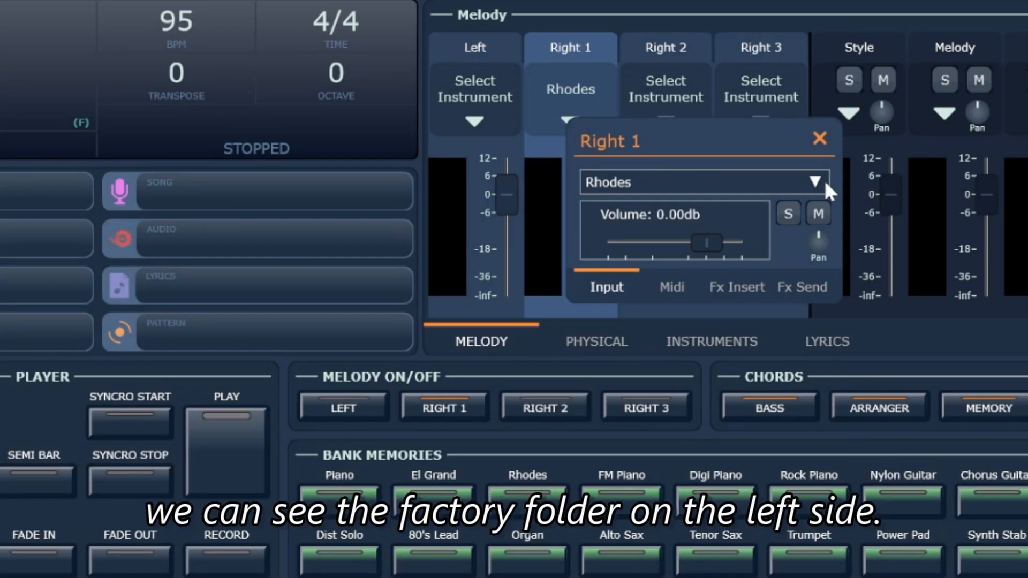
{"action": "left_click", "coordinate": [813, 182]}
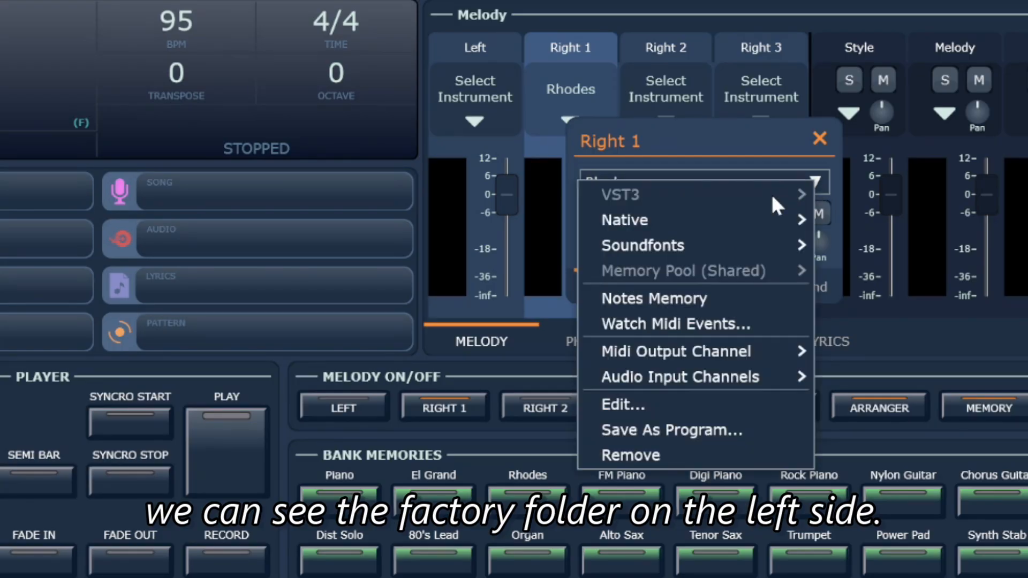
{"action": "mouse_move", "coordinate": [623, 220]}
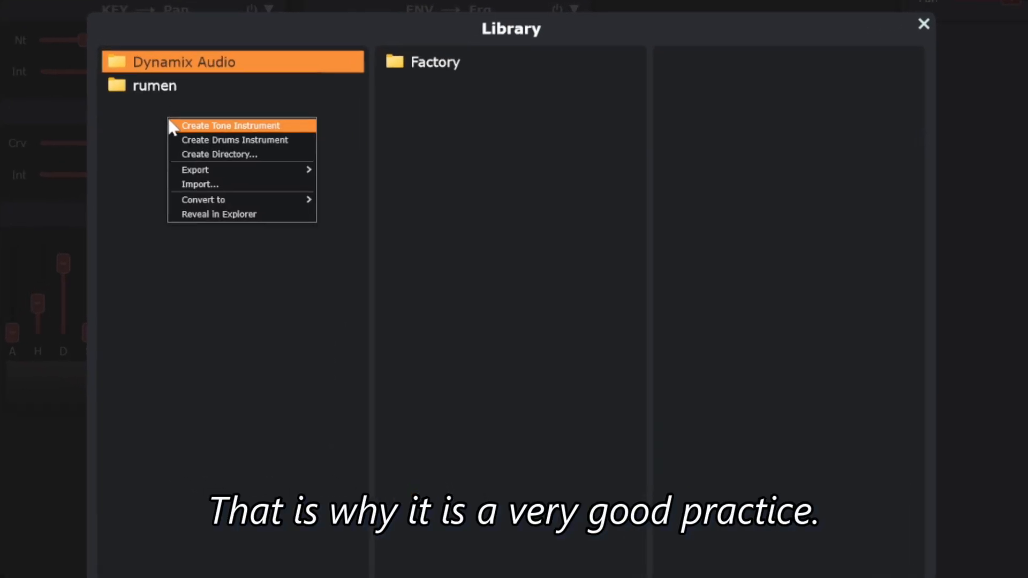
{"action": "mouse_move", "coordinate": [221, 132]}
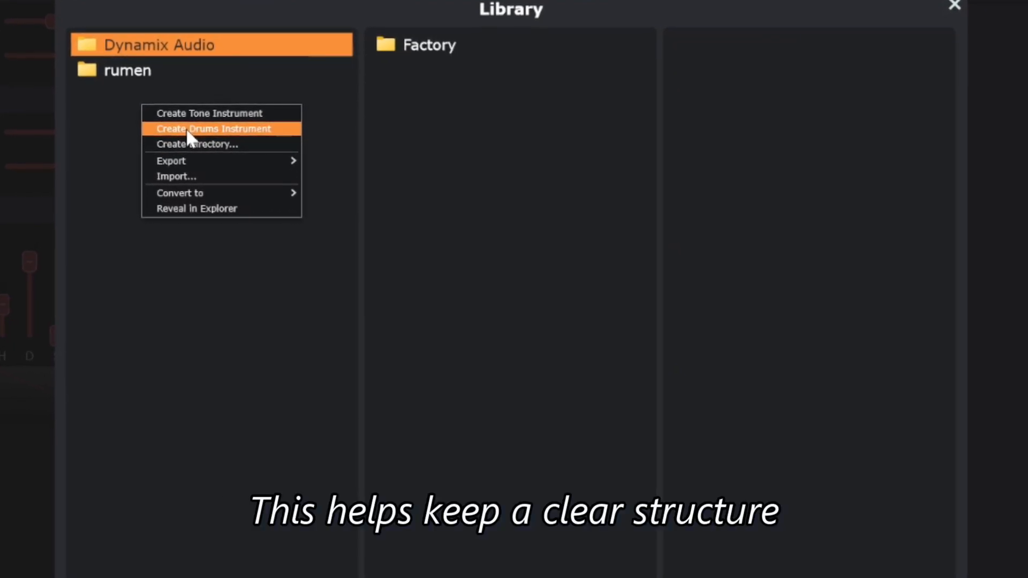
{"action": "mouse_move", "coordinate": [150, 72]}
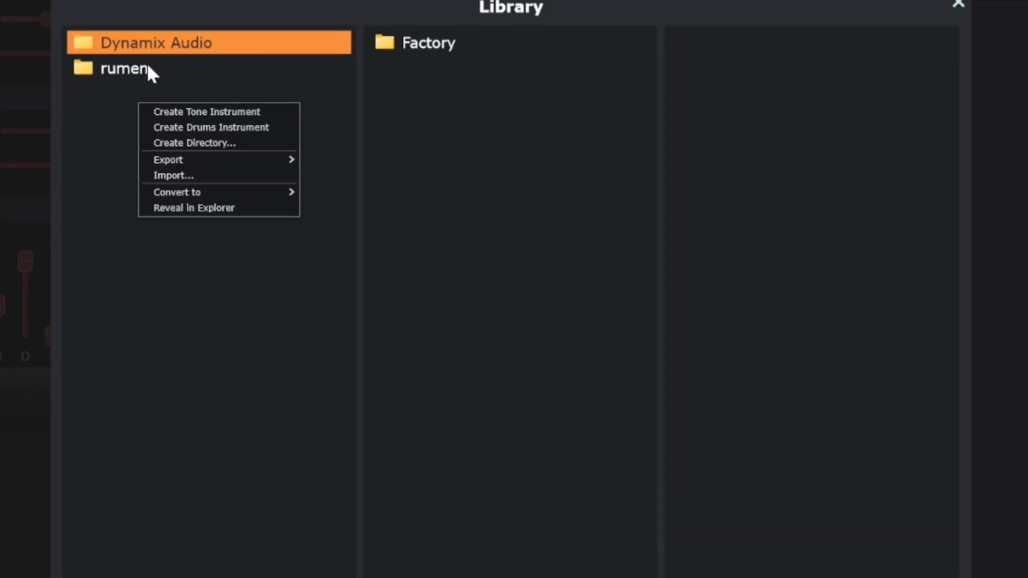
- View the rumen folder's instruments, then go back to the Dynamix Audio folder
{"action": "left_click", "coordinate": [121, 66]}
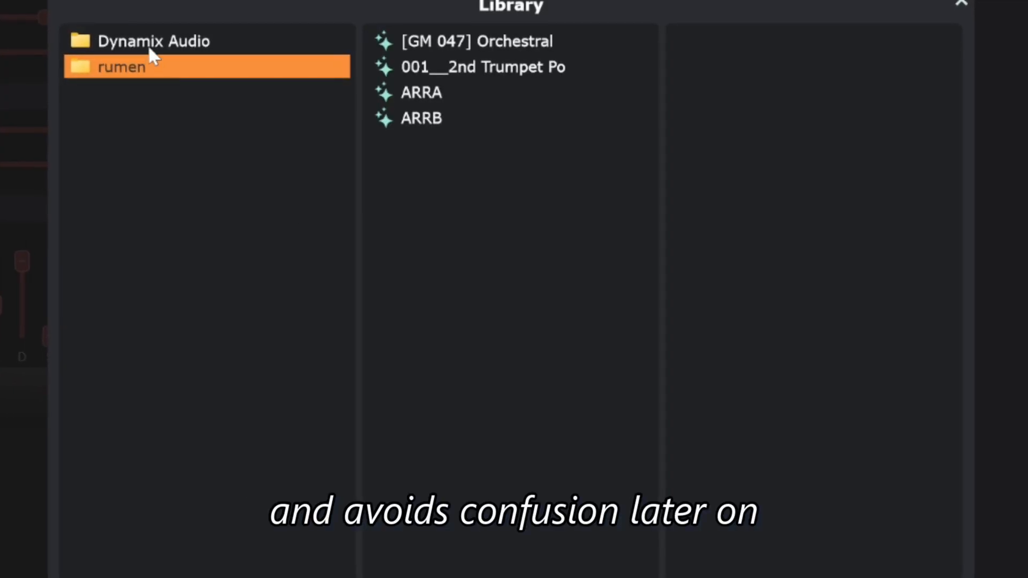
{"action": "left_click", "coordinate": [153, 41]}
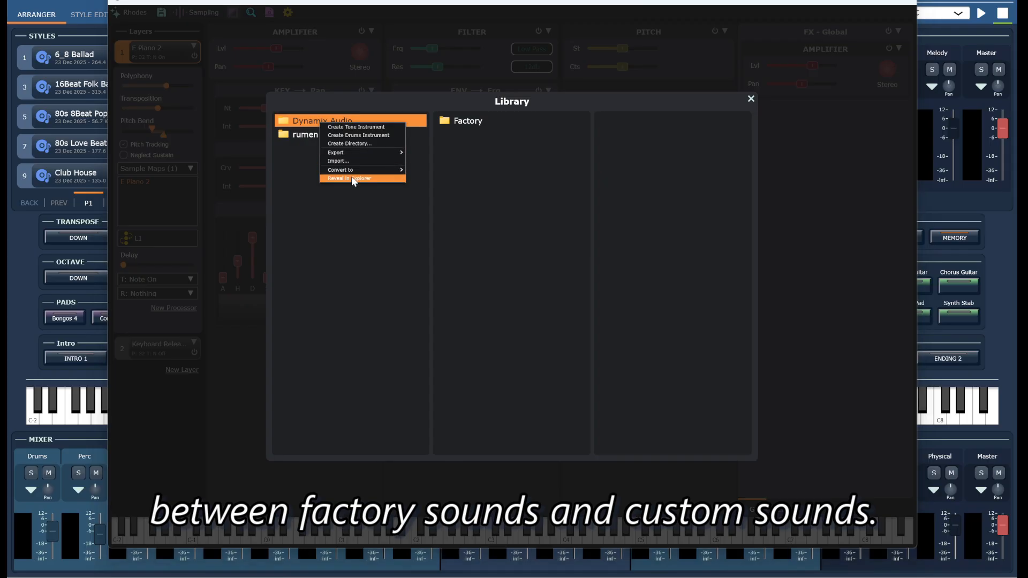
- Reveal the Library folder in Explorer and create a new KORG KRONOS folder there
{"action": "left_click", "coordinate": [348, 178]}
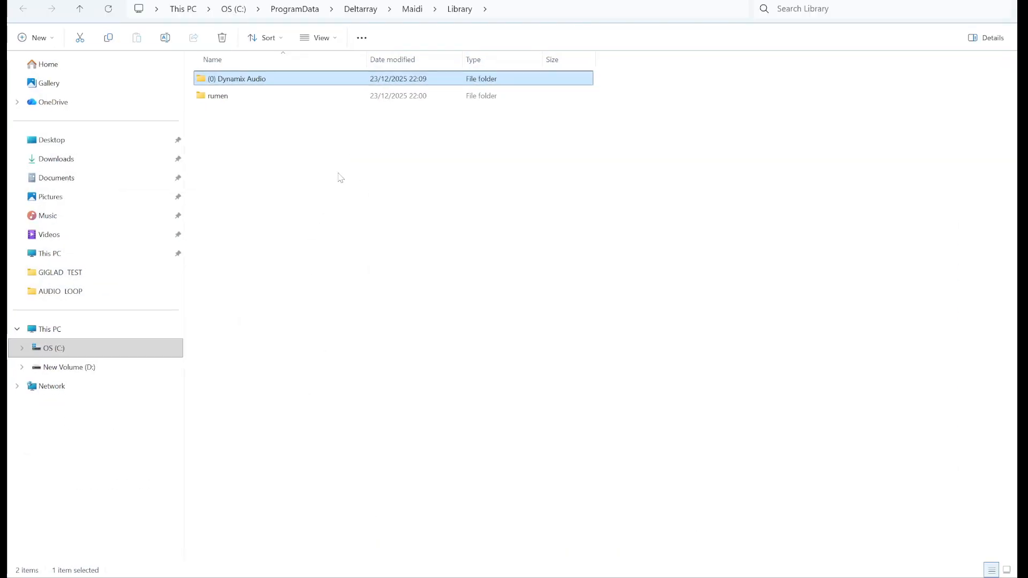
{"action": "right_click", "coordinate": [341, 177]}
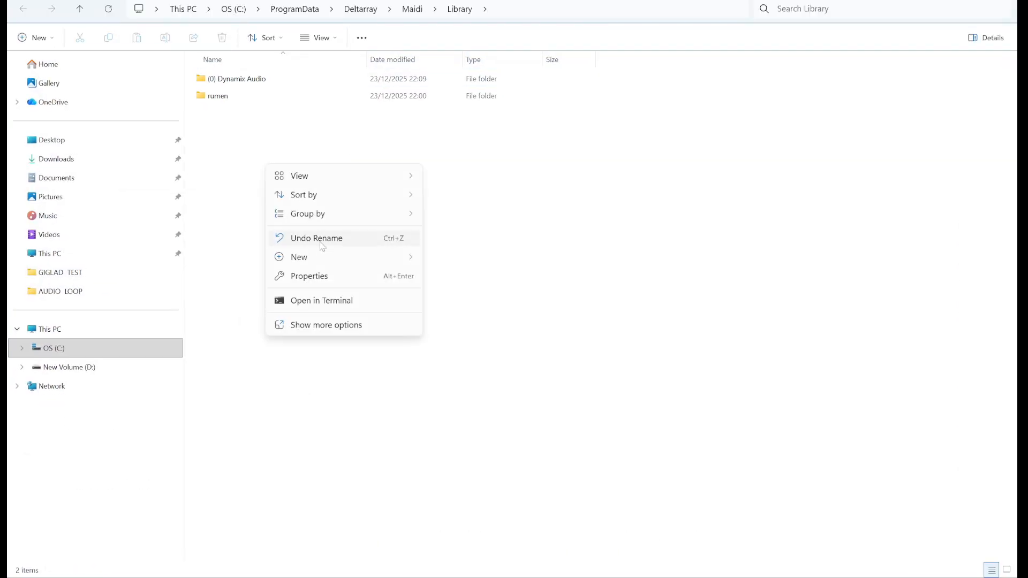
{"action": "left_click", "coordinate": [299, 256]}
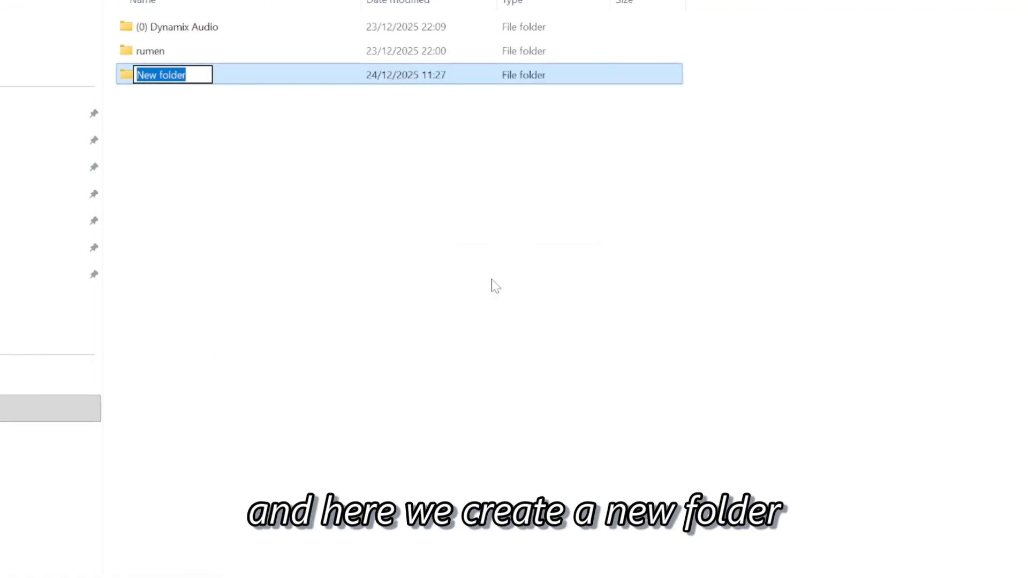
{"action": "type", "text": "KORG K"}
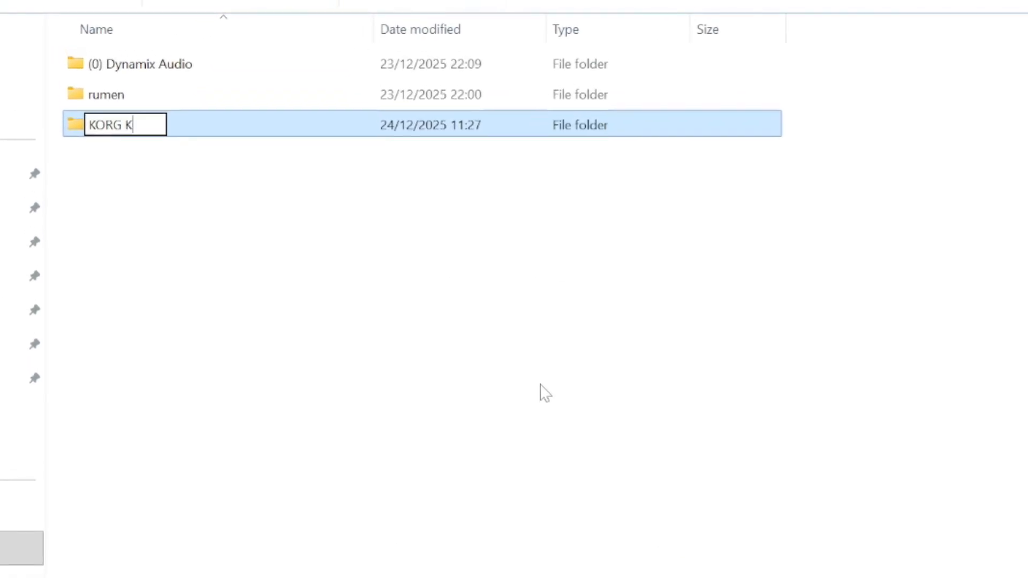
{"action": "type", "text": "RONOS"}
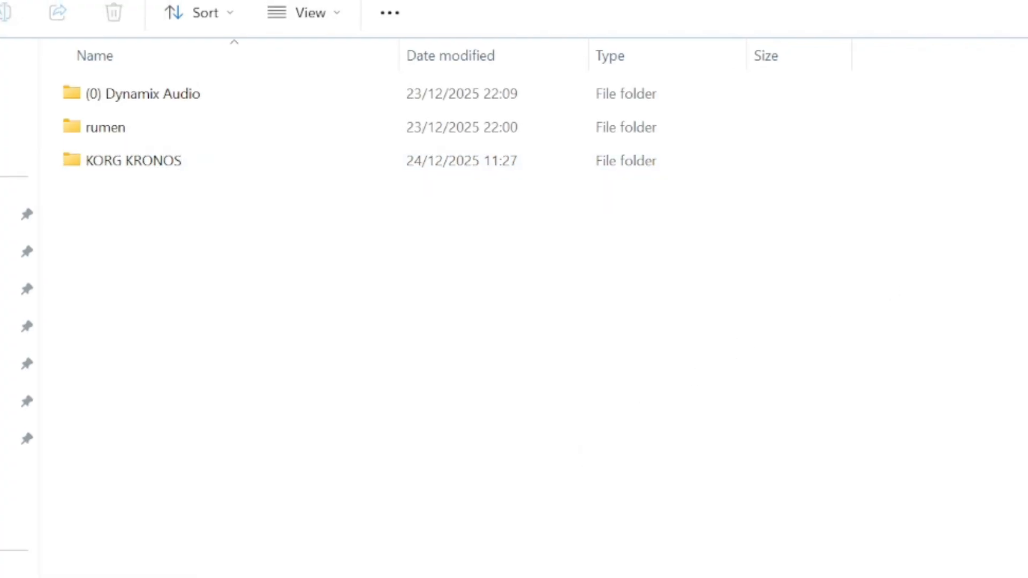
{"action": "mouse_move", "coordinate": [773, 59]}
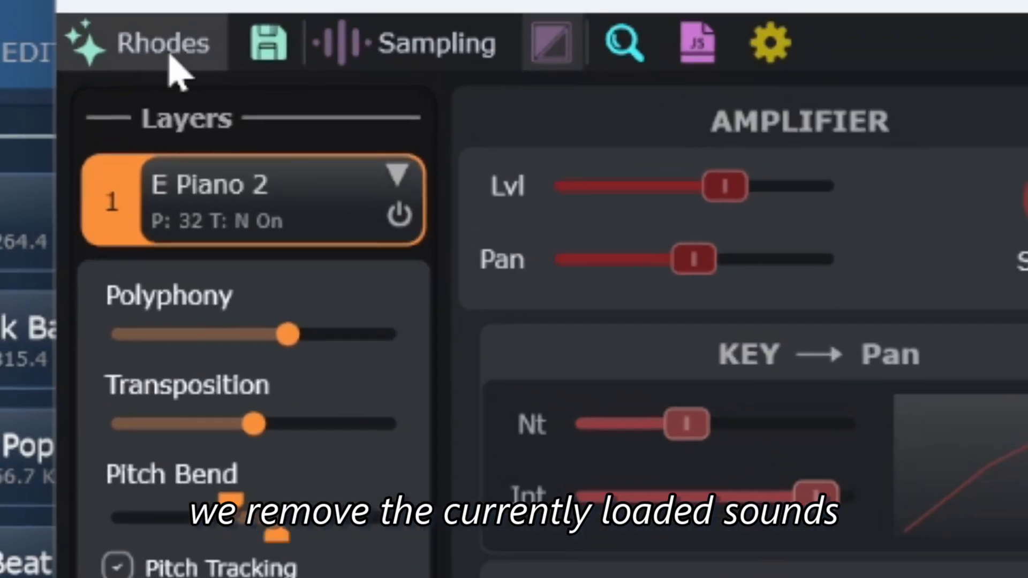
- Remove the E Piano 2 and Keyboard Release layers from the Rhodes instrument
{"action": "left_click", "coordinate": [399, 176]}
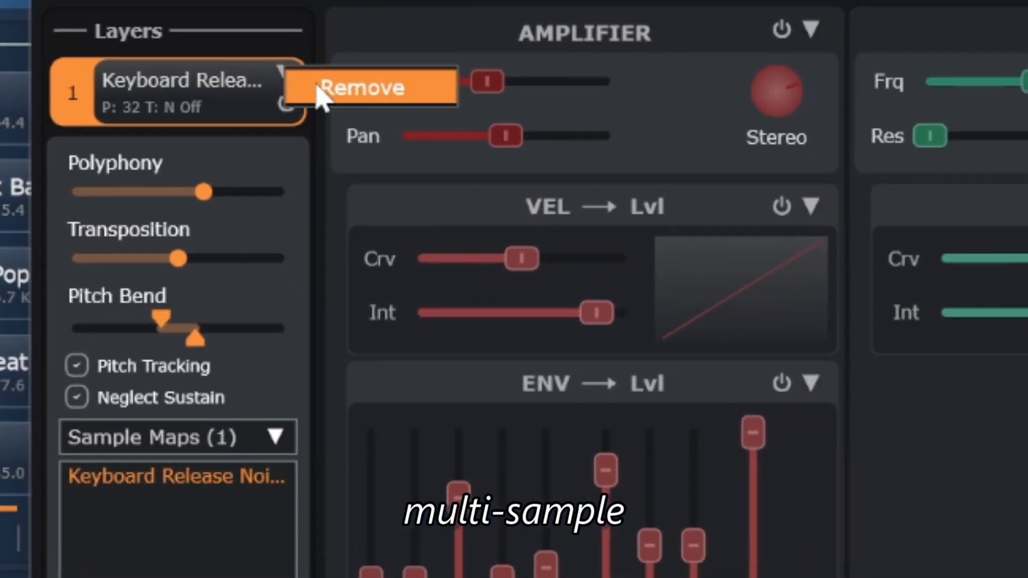
{"action": "left_click", "coordinate": [370, 87]}
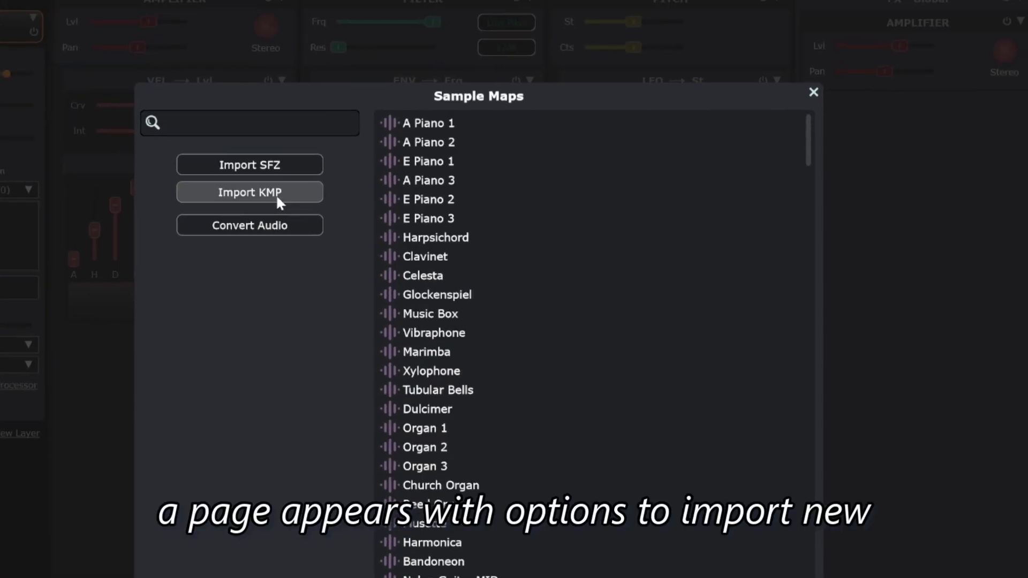
- Start a KORG KMP import into the empty layer from the Sample Maps window
{"action": "left_click", "coordinate": [249, 191]}
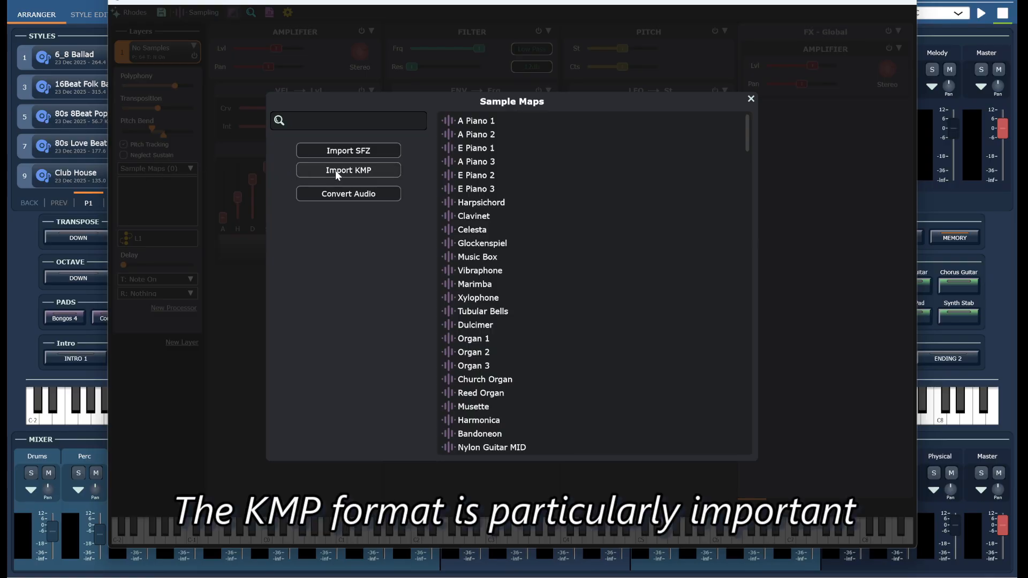
{"action": "left_click", "coordinate": [349, 170]}
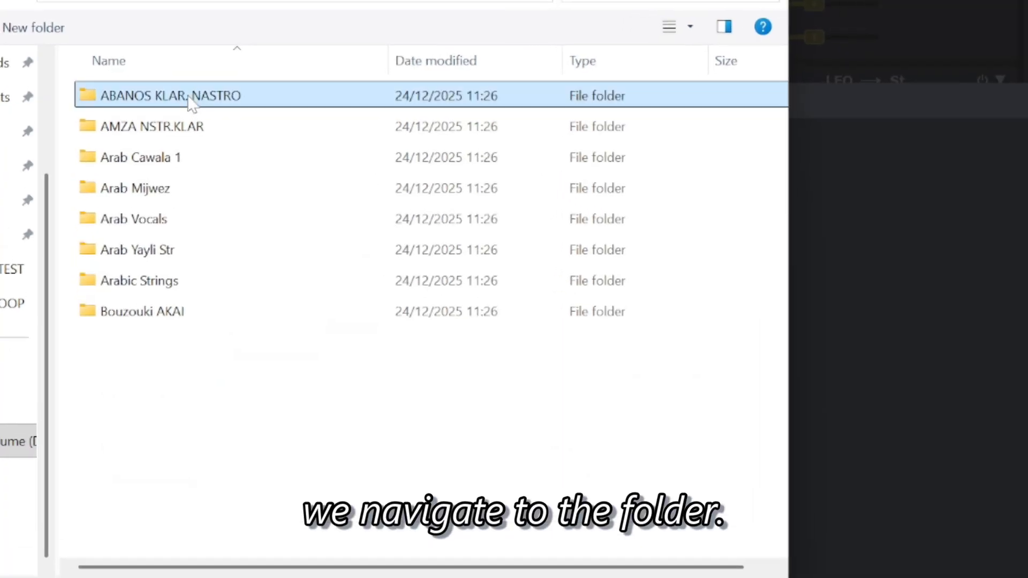
- Import ABANO000.KMP from the ABANOS KLAR. NASTRO folder as the layer's sample map
{"action": "double_click", "coordinate": [171, 95]}
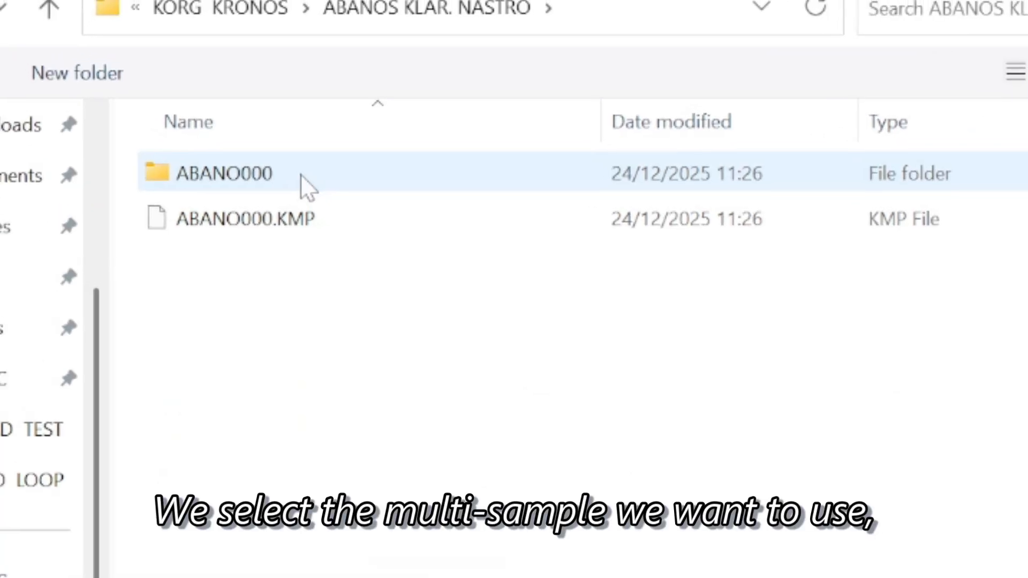
{"action": "left_click", "coordinate": [246, 230]}
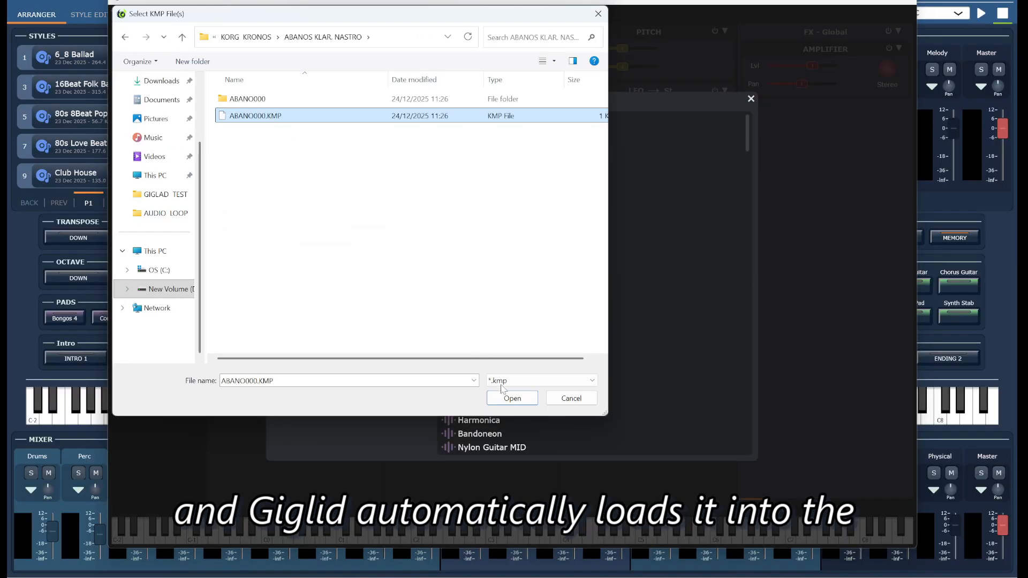
{"action": "left_click", "coordinate": [512, 399]}
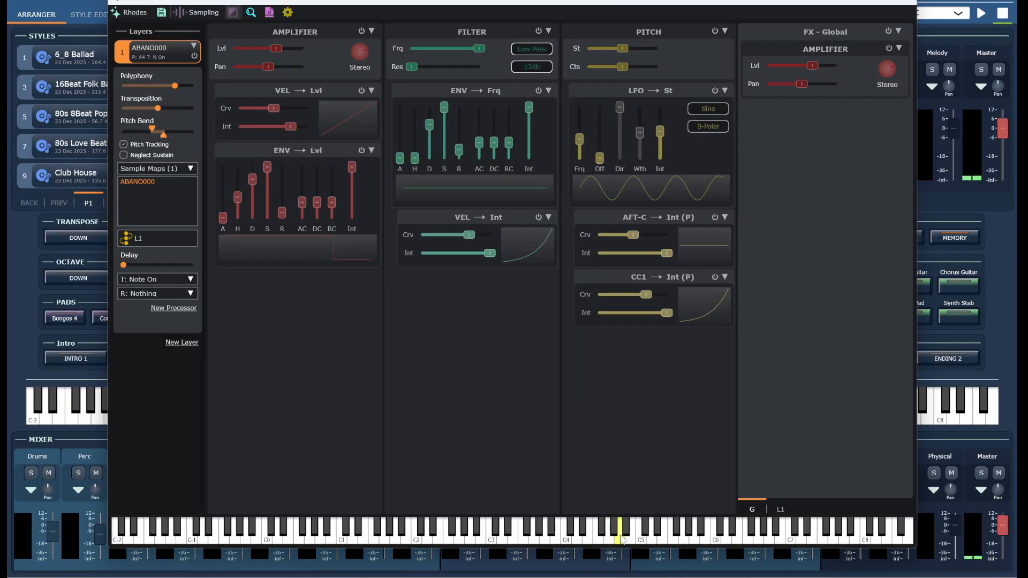
{"action": "mouse_move", "coordinate": [477, 342]}
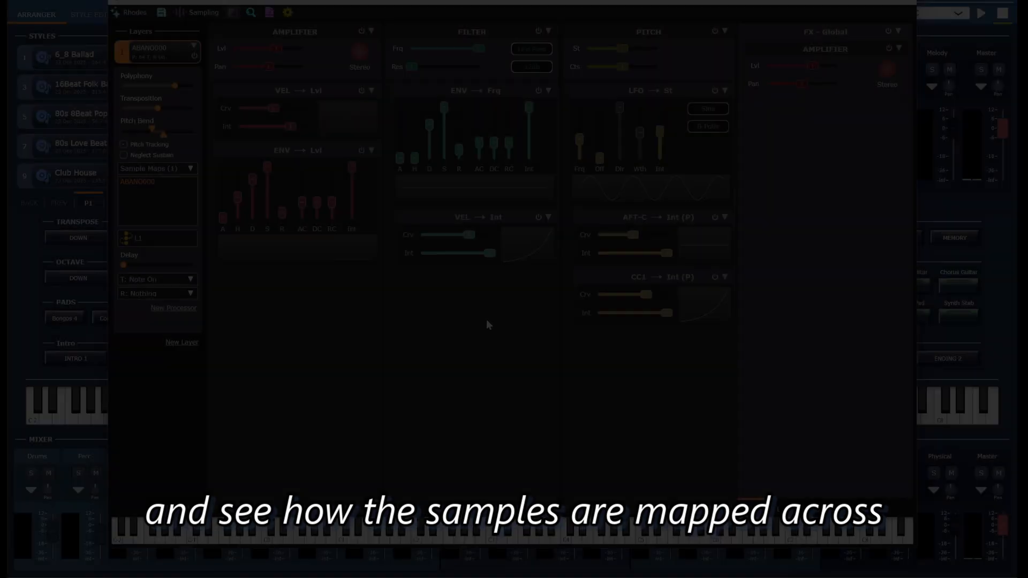
- Bring up the save options for the instrument with the ABANO000 multisample loaded
{"action": "left_click", "coordinate": [162, 12]}
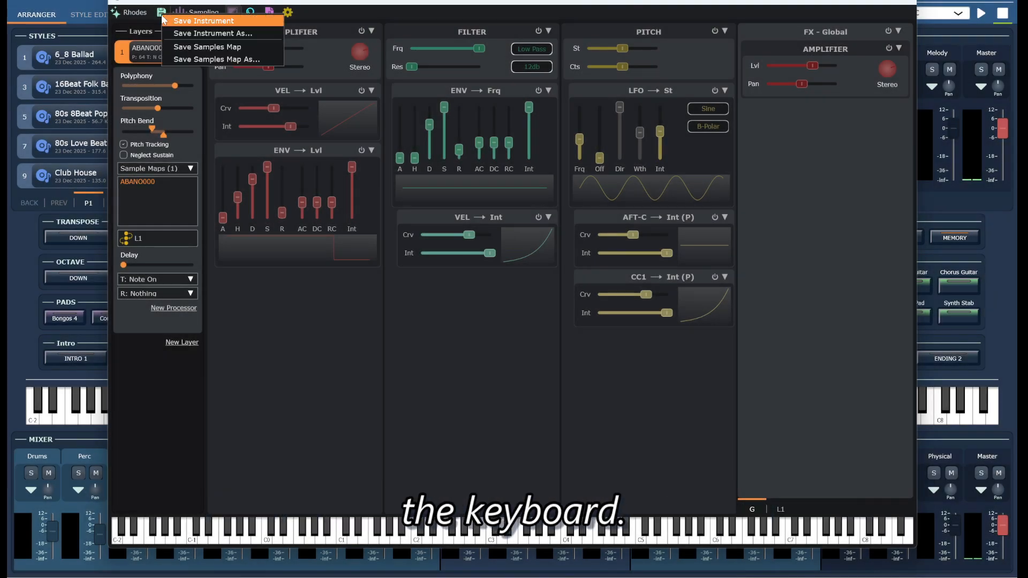
- Choose Save Instrument As and pick the KORG KRONOS folder as the destination
{"action": "left_click", "coordinate": [212, 33]}
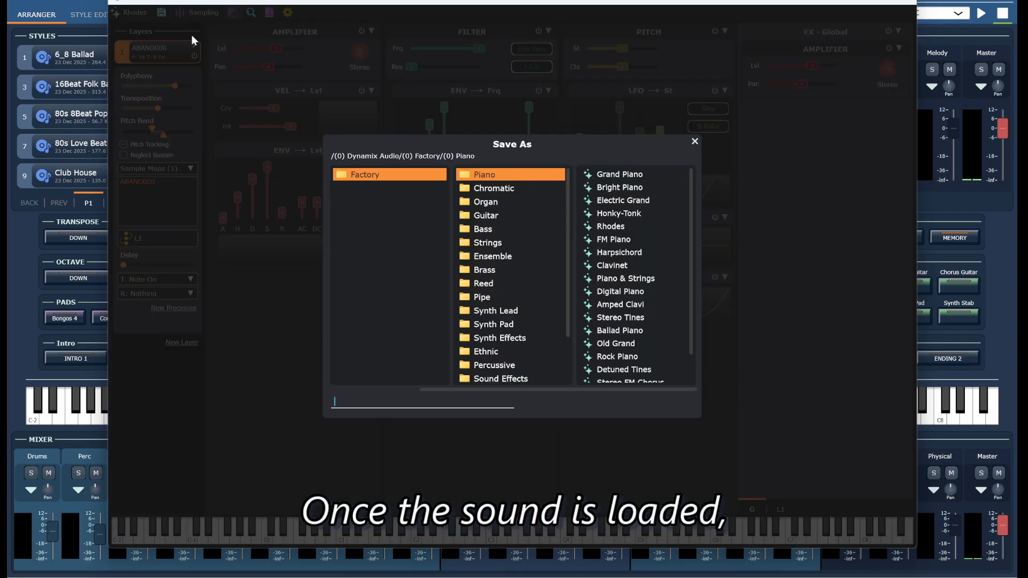
{"action": "mouse_move", "coordinate": [347, 150]}
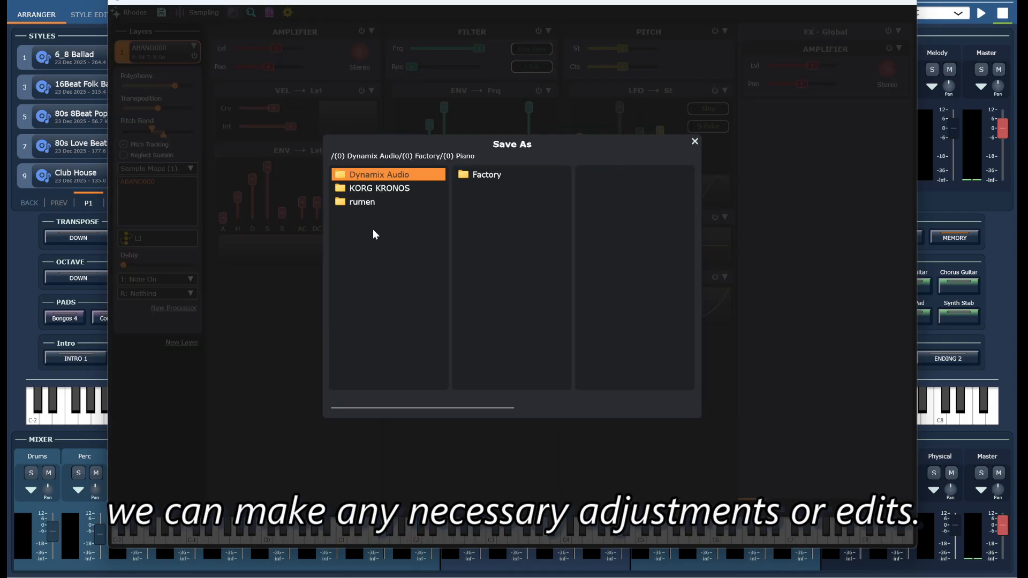
{"action": "left_click", "coordinate": [380, 189]}
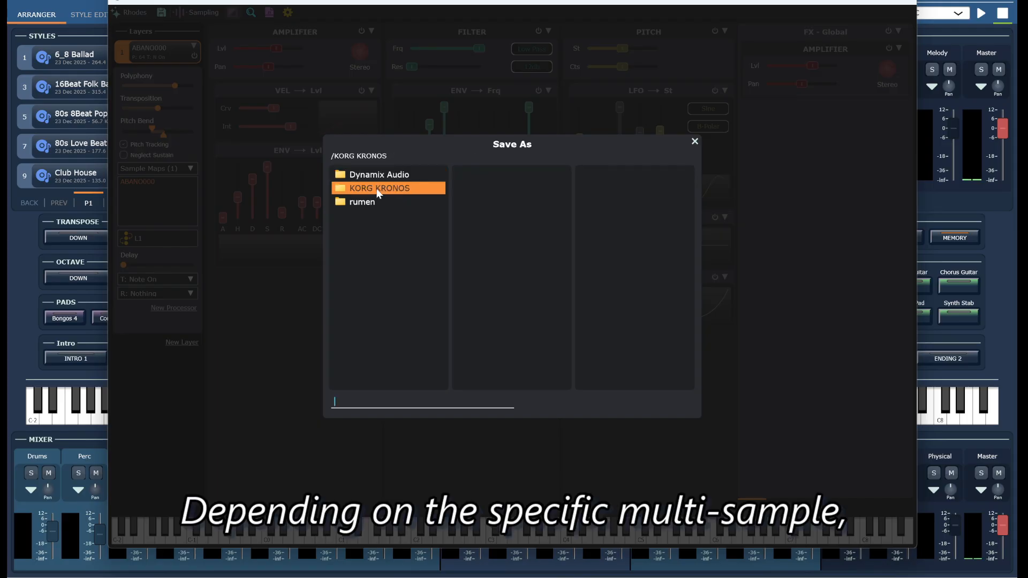
{"action": "mouse_move", "coordinate": [364, 401]}
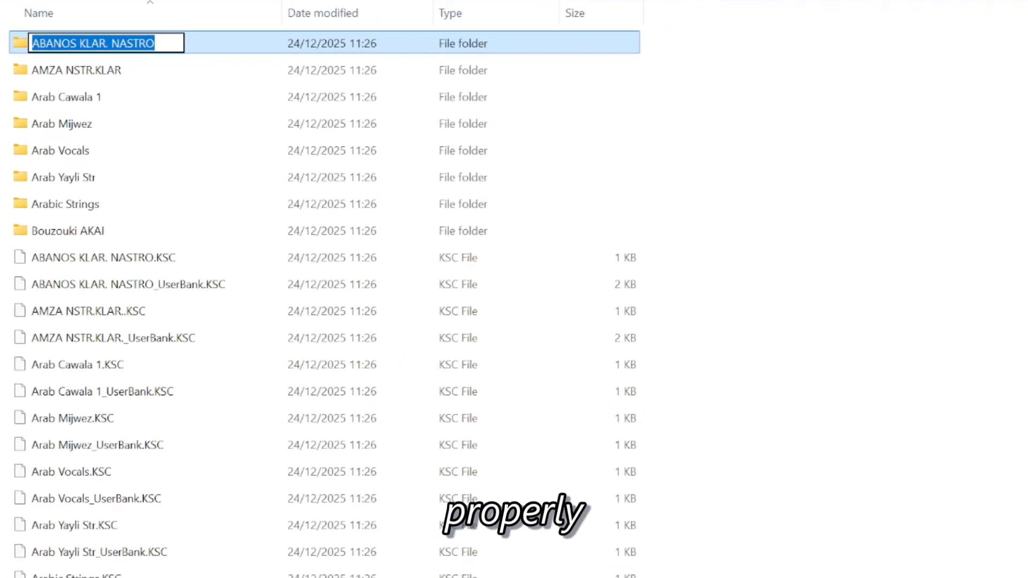
- Copy the ABANOS KLAR. NASTRO folder name from File Explorer's context menu
{"action": "right_click", "coordinate": [105, 43]}
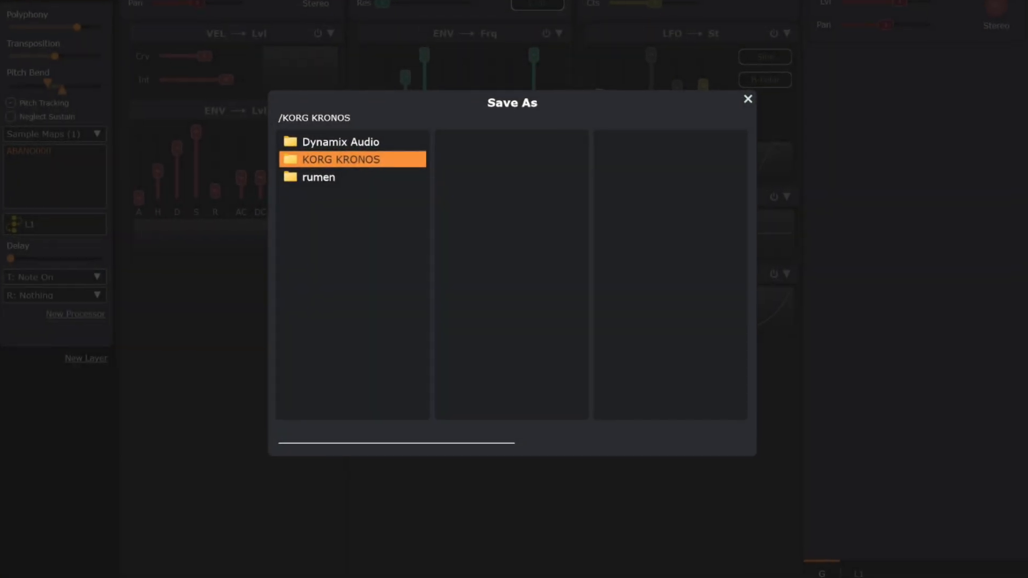
- Save the instrument as 'ABANOS KLAR. NASTRO' in the KORG KRONOS folder
{"action": "type", "text": "ABANOS KLAR. NASTRO"}
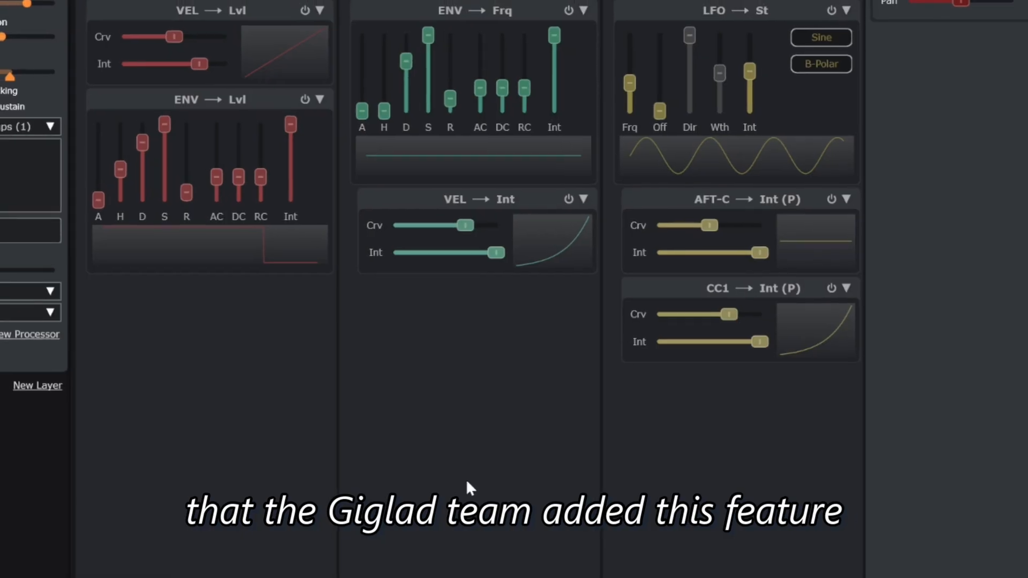
{"action": "scroll", "scroll_direction": "up", "scroll_amount": 3}
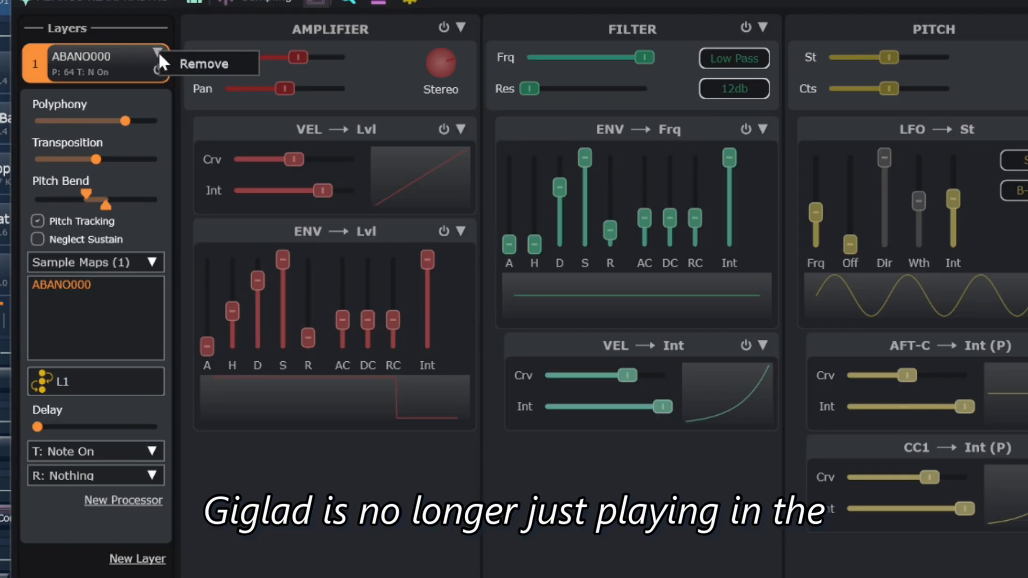
- Remove the ABANO000 sample map from the layer and reopen the Sample Maps list
{"action": "left_click", "coordinate": [204, 63]}
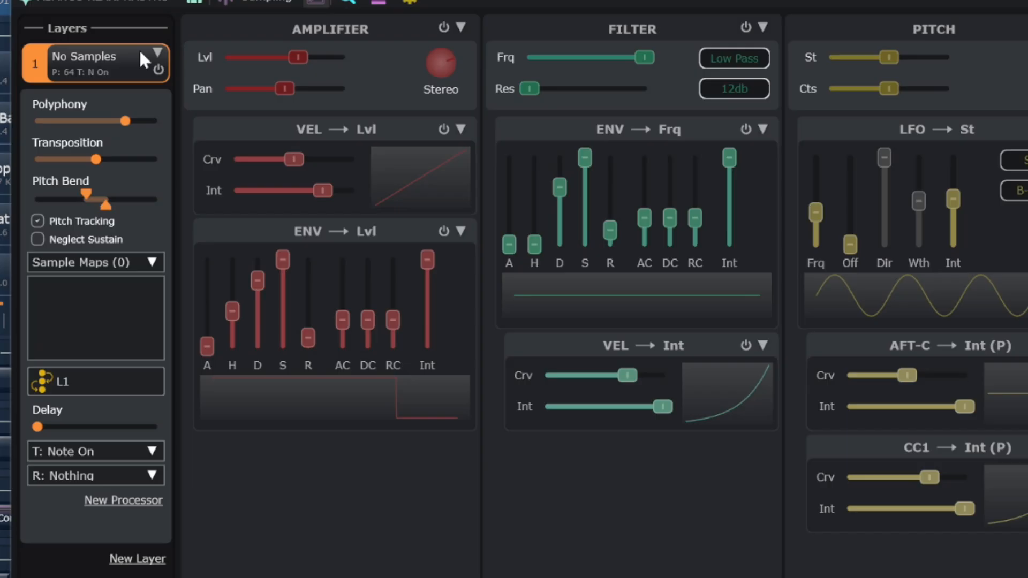
{"action": "mouse_move", "coordinate": [39, 74]}
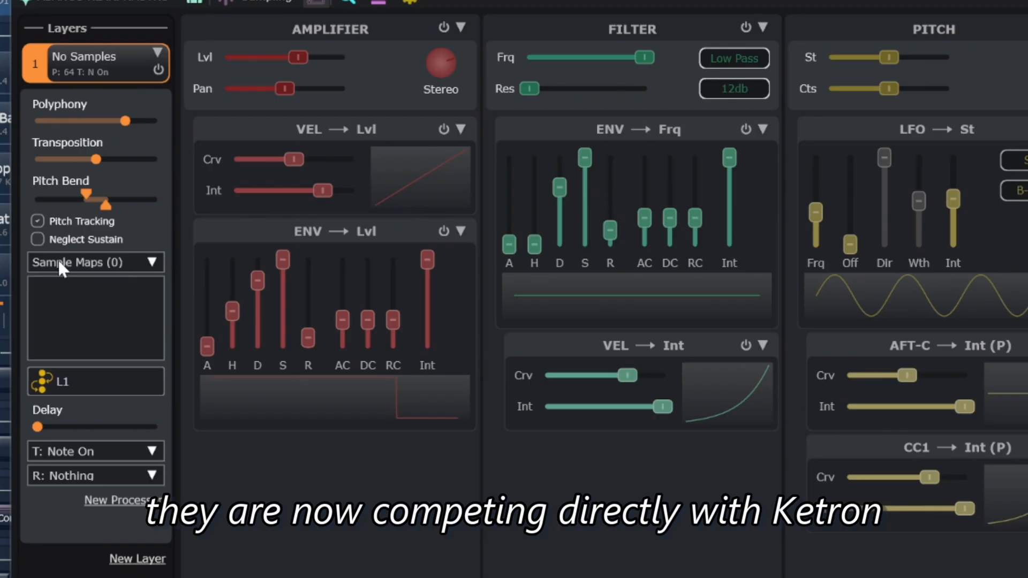
{"action": "left_click", "coordinate": [95, 262]}
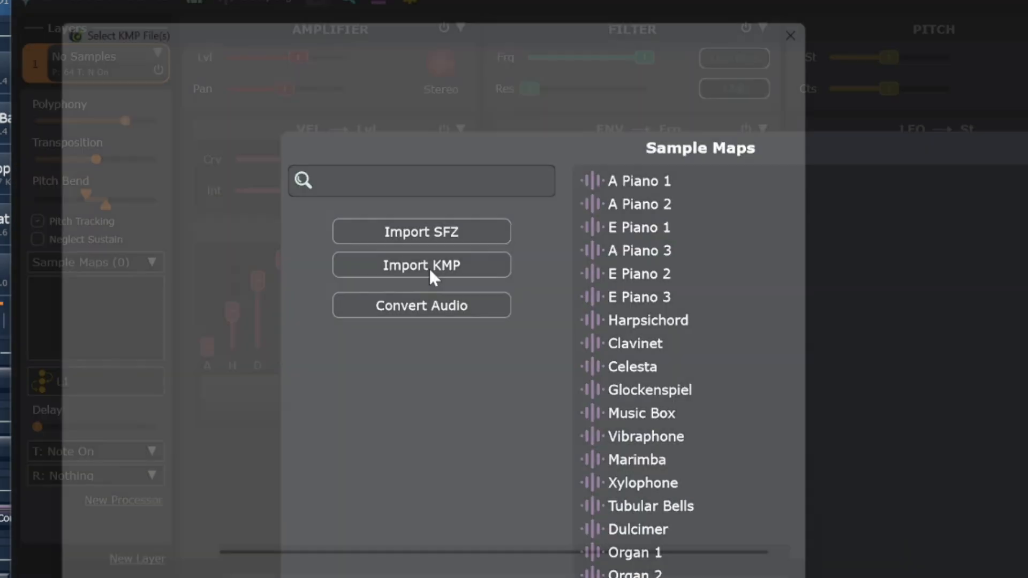
- Start a new KMP import and copy the Arab Cawala 1 folder name
{"action": "left_click", "coordinate": [422, 265]}
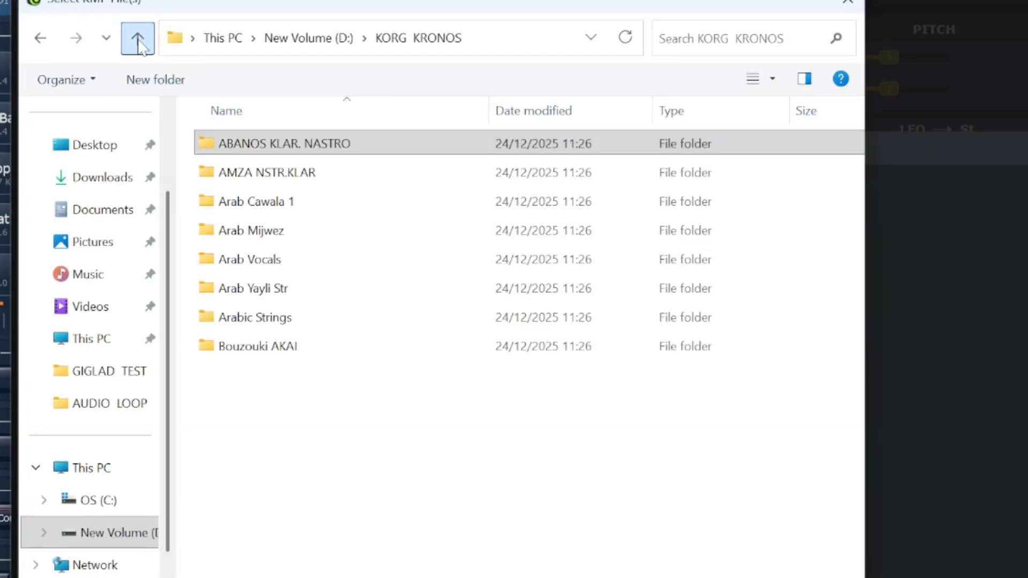
{"action": "mouse_move", "coordinate": [299, 183]}
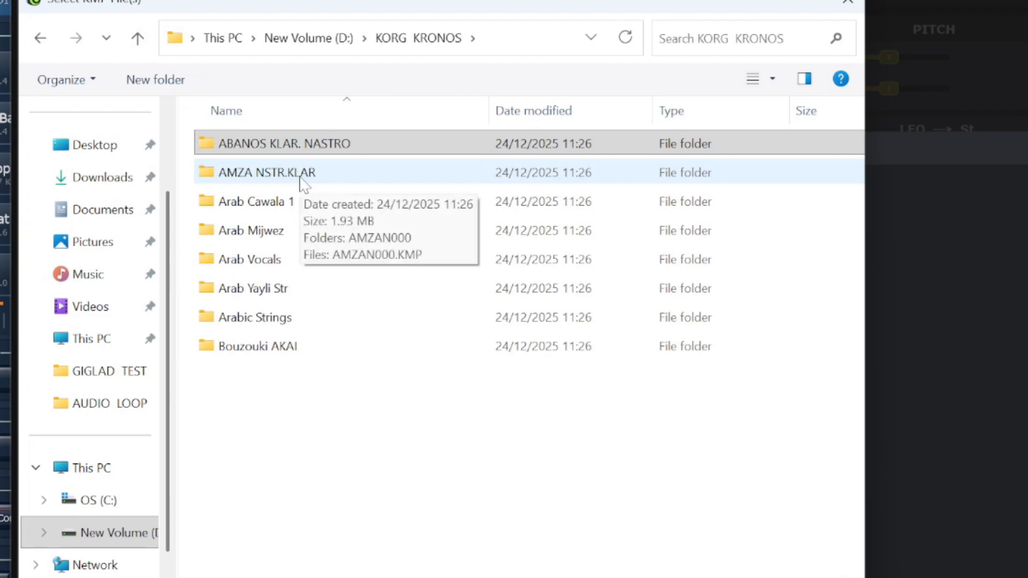
{"action": "left_click", "coordinate": [256, 201]}
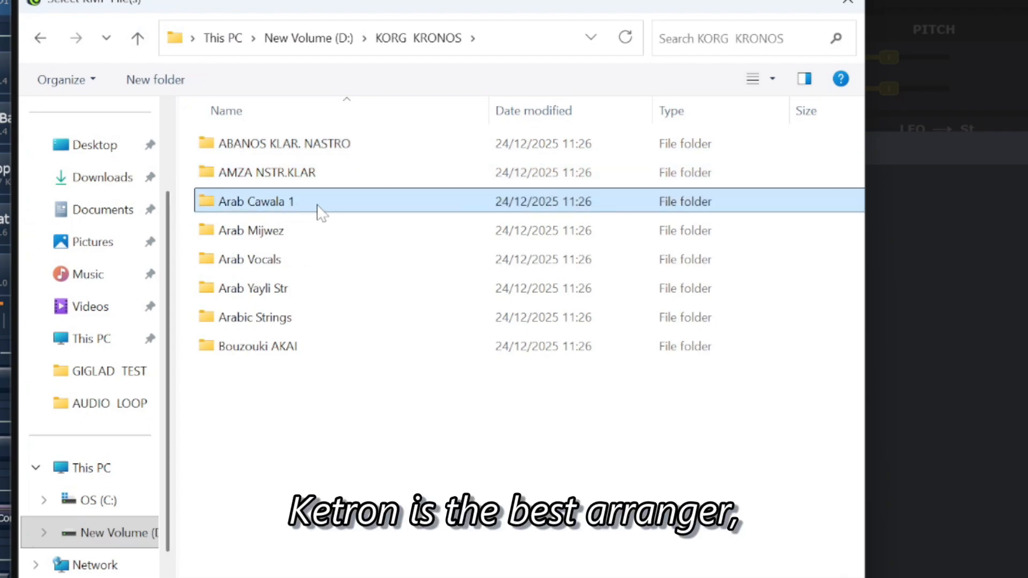
{"action": "right_click", "coordinate": [275, 201]}
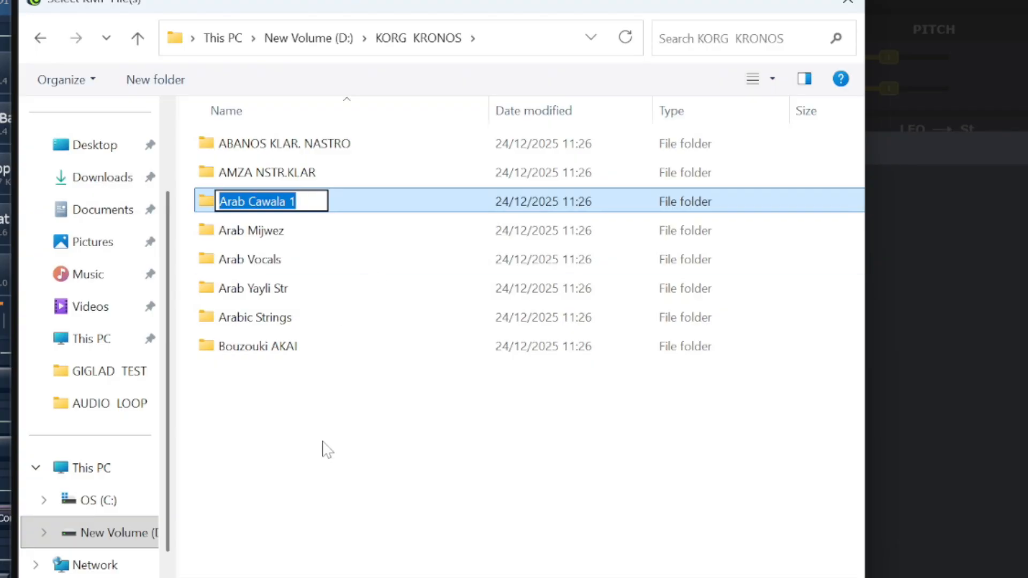
- Select ARABC000.KMP inside the Arab Cawala 1 folder for import
{"action": "double_click", "coordinate": [257, 201]}
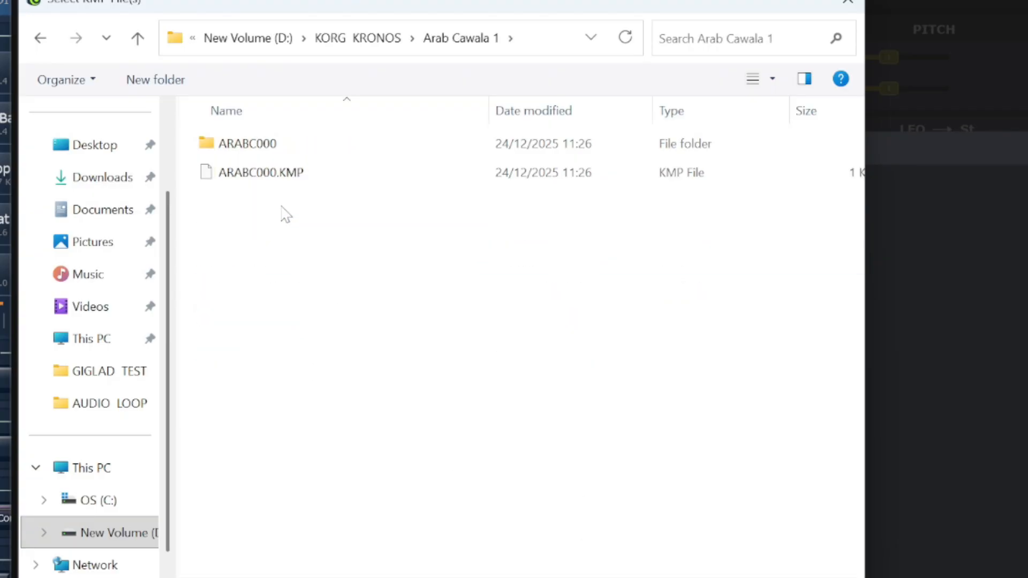
{"action": "left_click", "coordinate": [261, 172]}
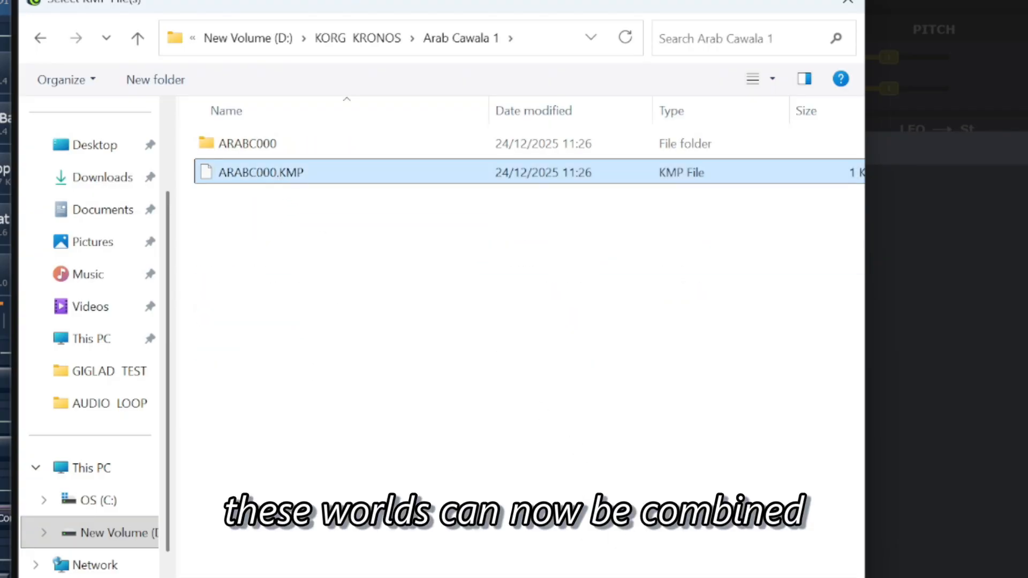